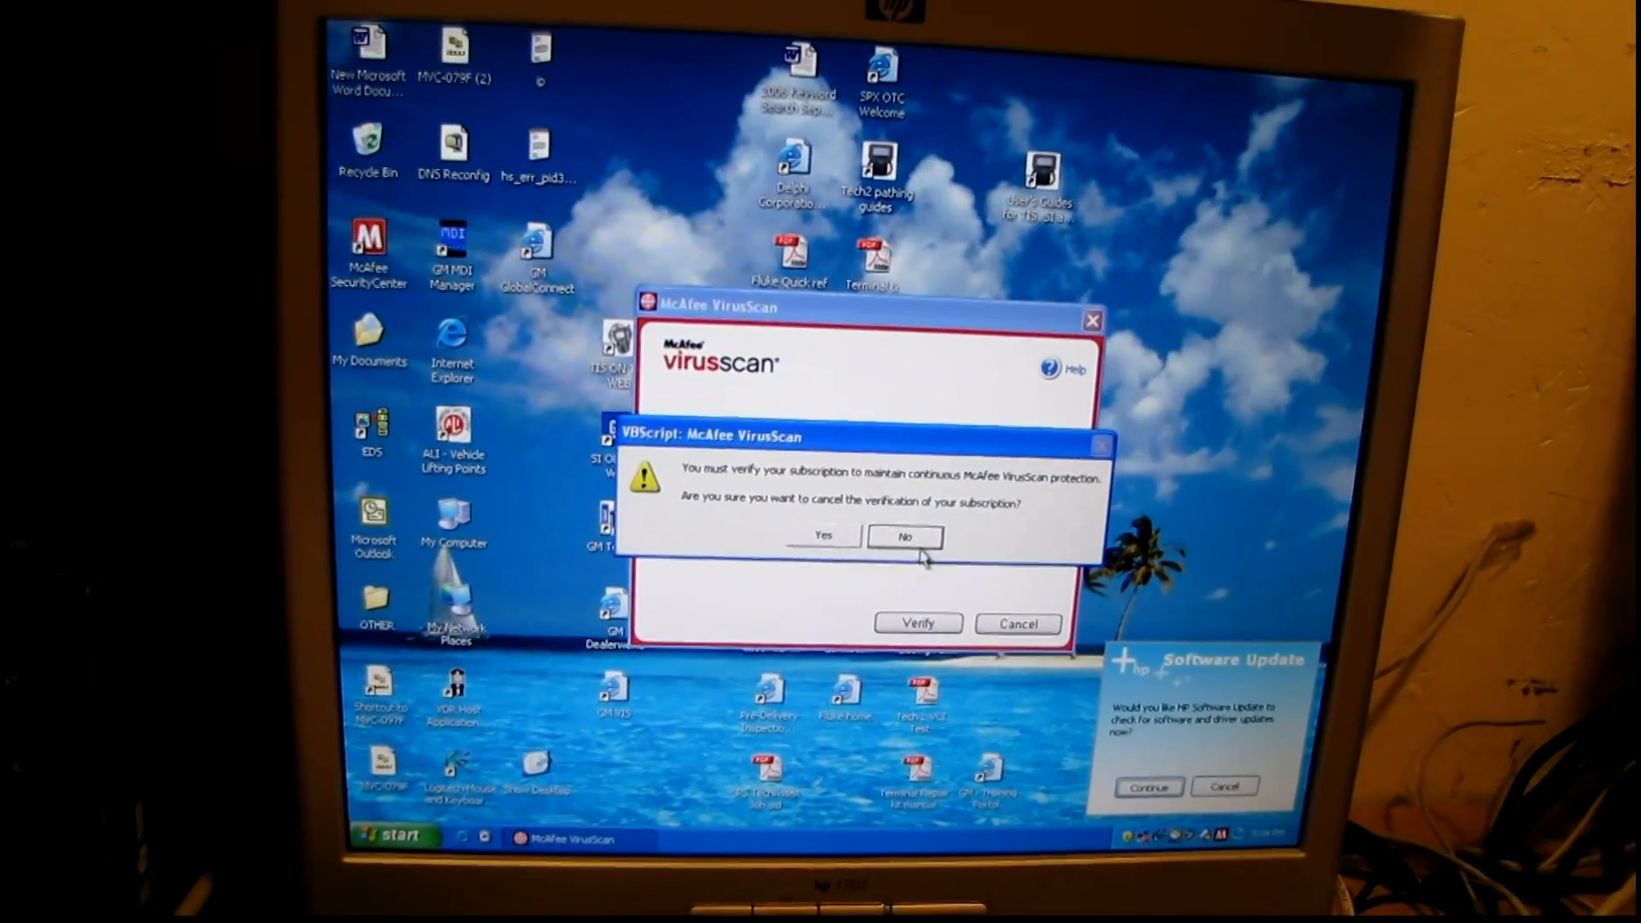
# Decline the VBScript prompt and cancel the McAfee VirusScan subscription verification window.
pyautogui.click(905, 537)
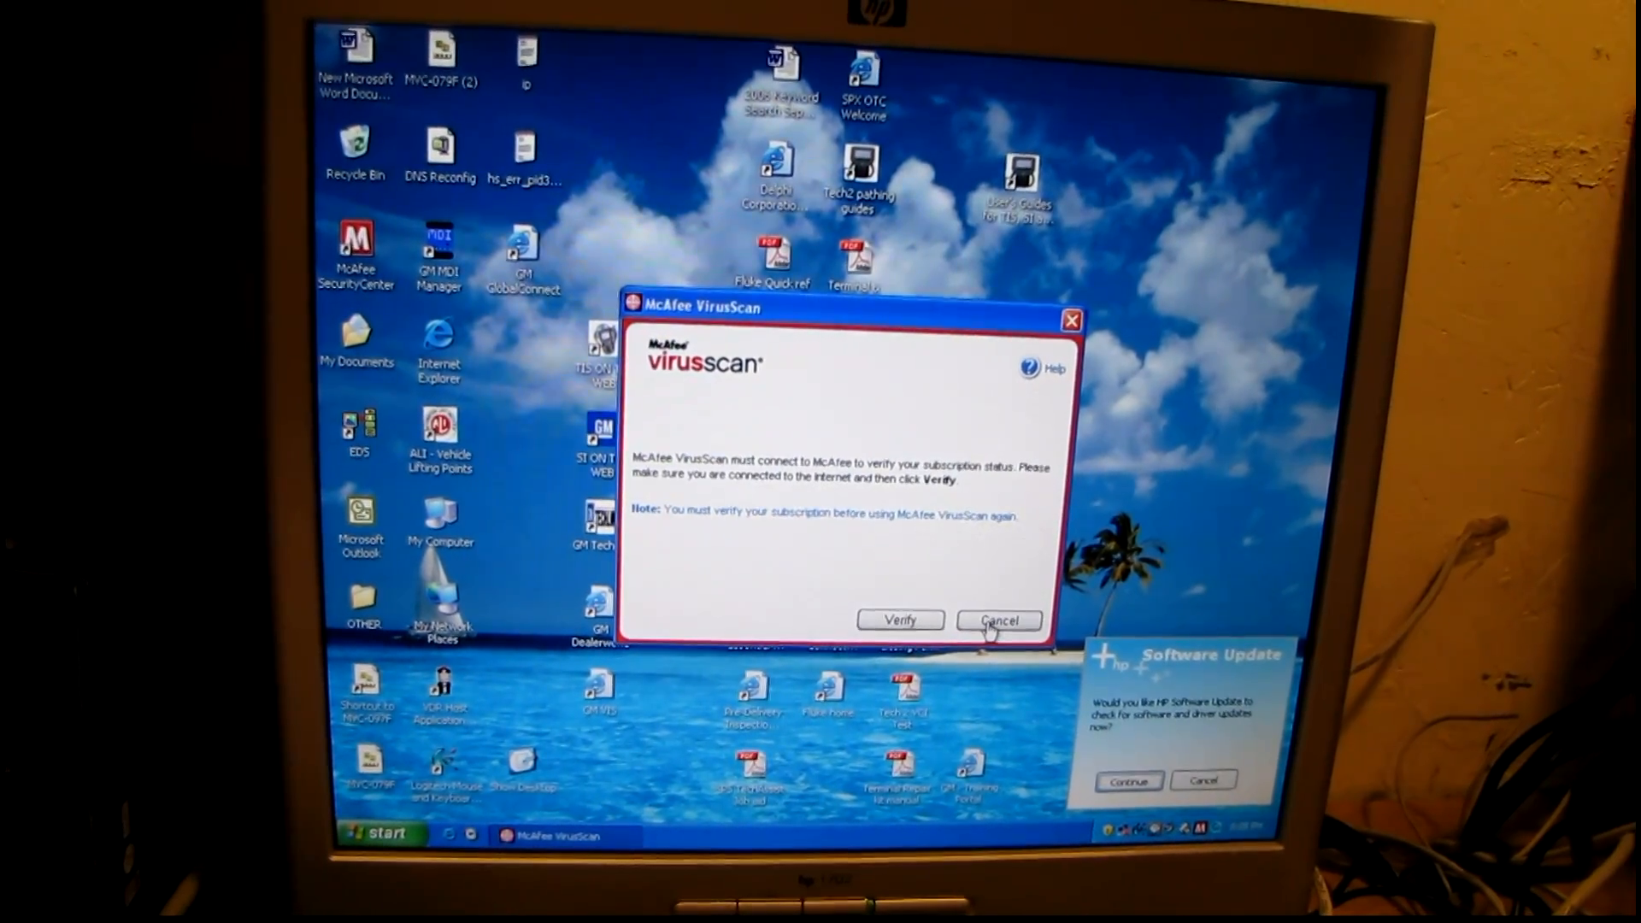
pyautogui.click(999, 619)
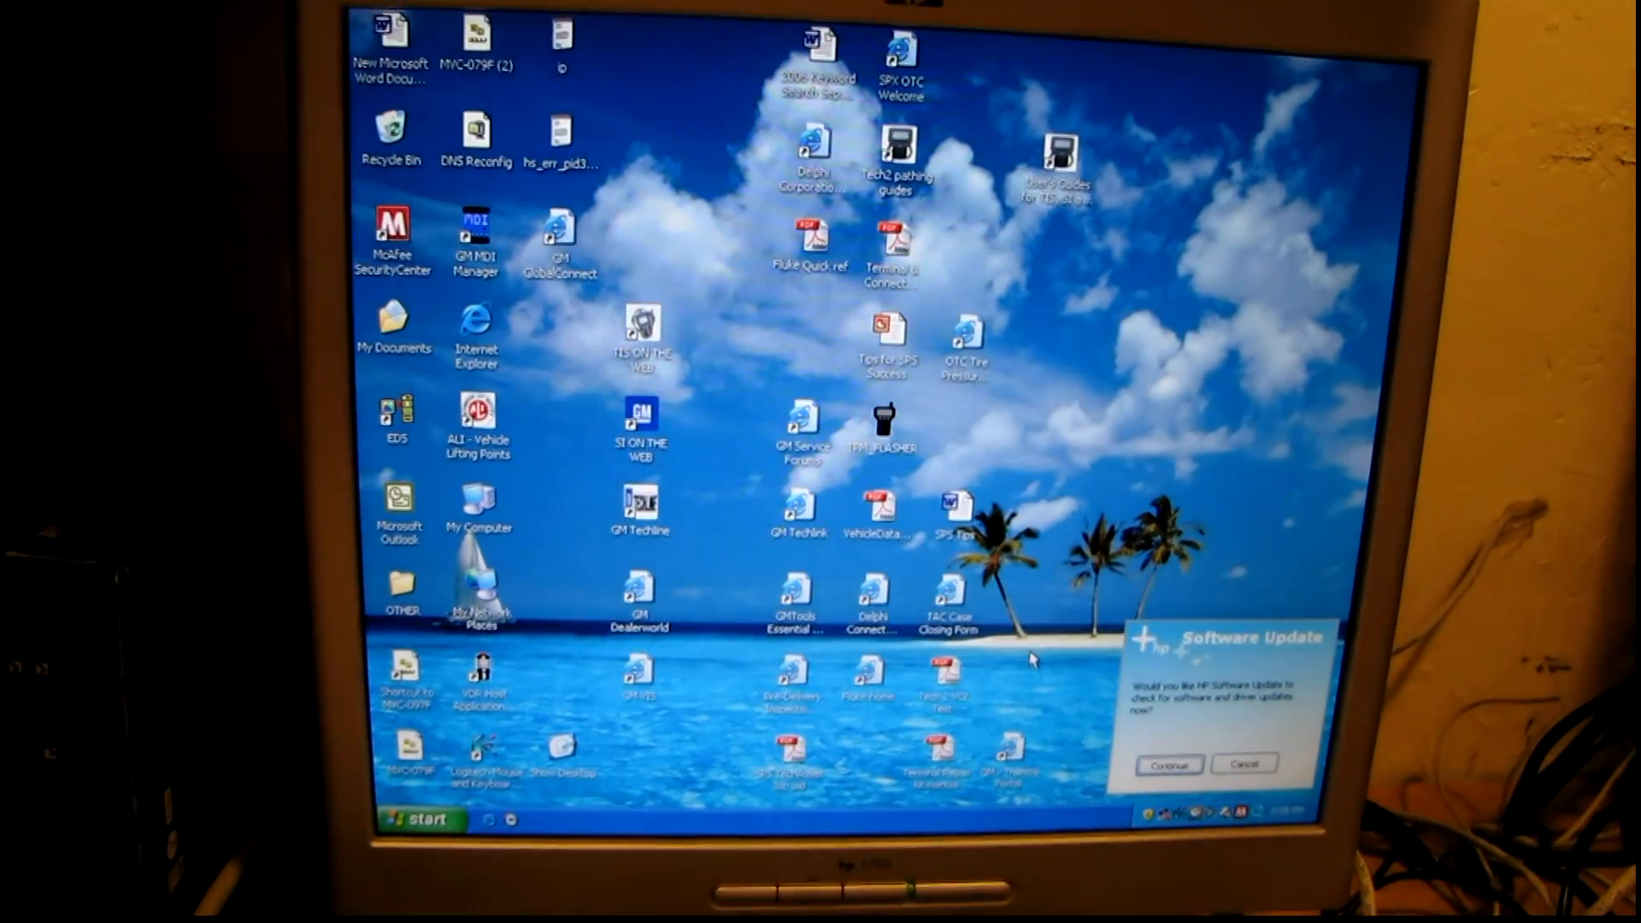
# Open My Computer to show Local Disk (C:) with 25.8 GB free of 38.2 GB.
pyautogui.click(1246, 763)
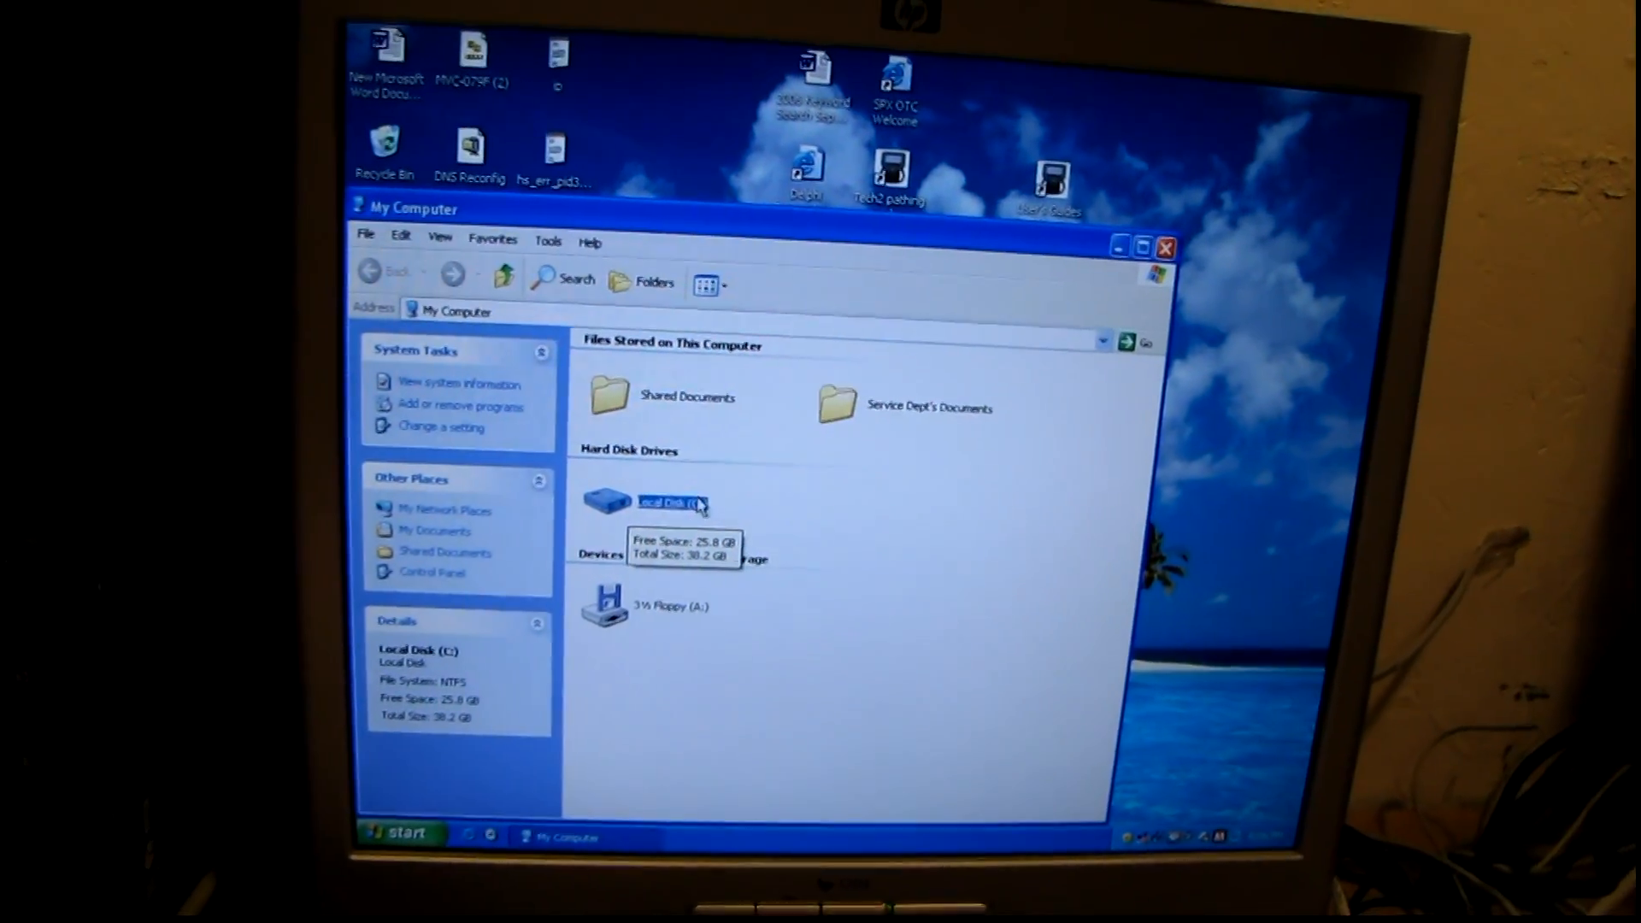
# Close My Computer, then cancel the Turn Off Computer dialog without shutting down.
pyautogui.click(1165, 246)
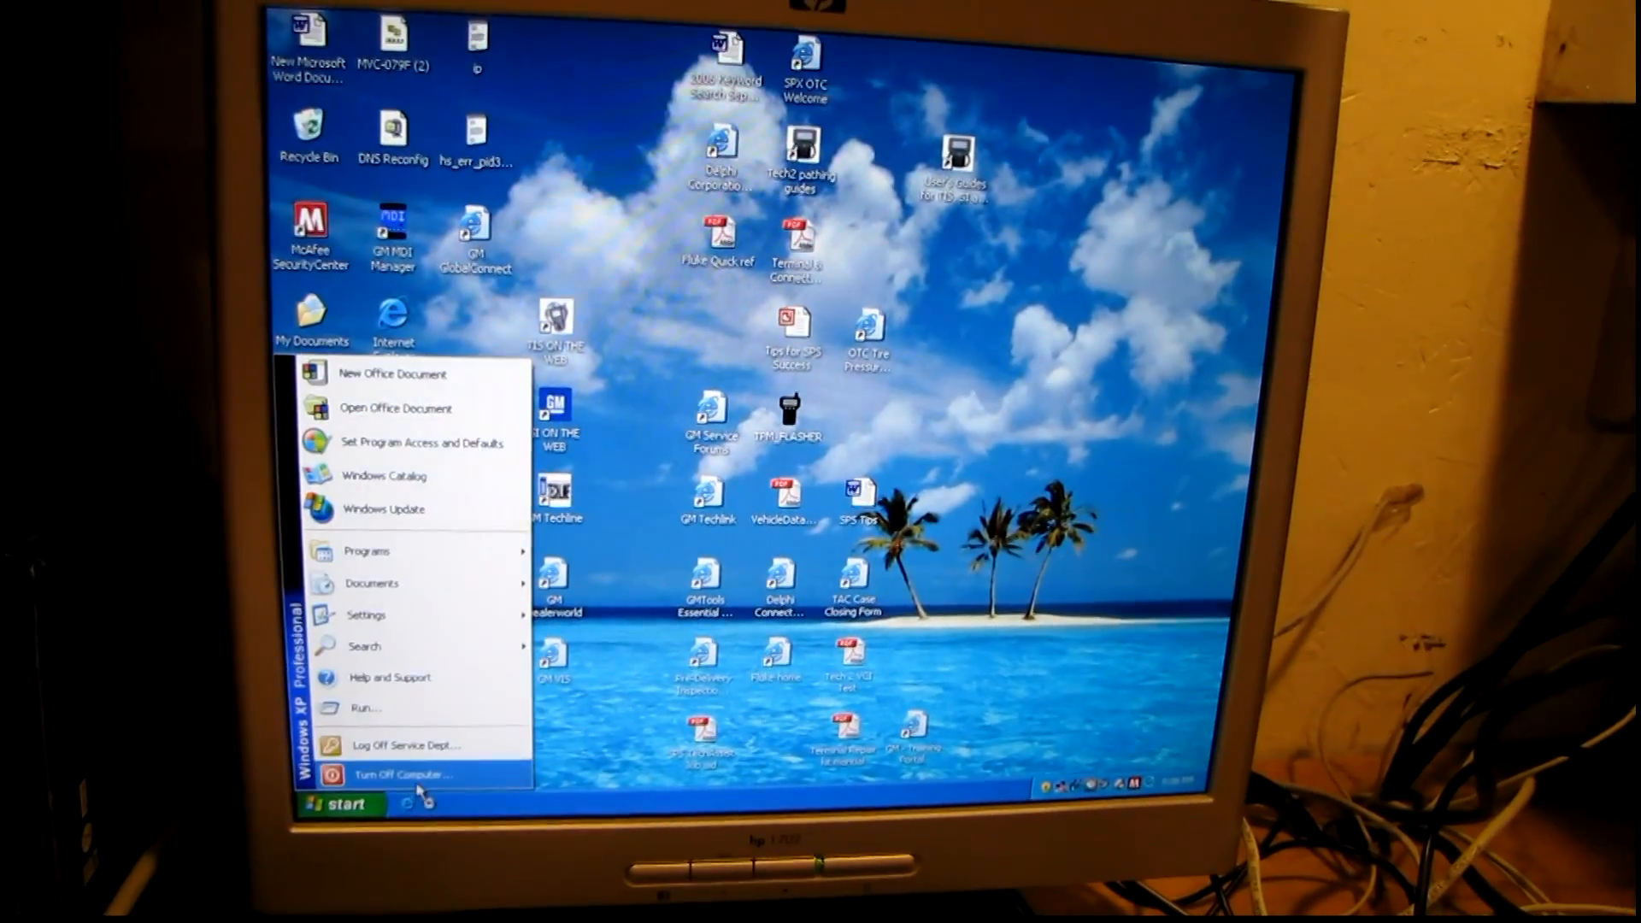
pyautogui.click(406, 775)
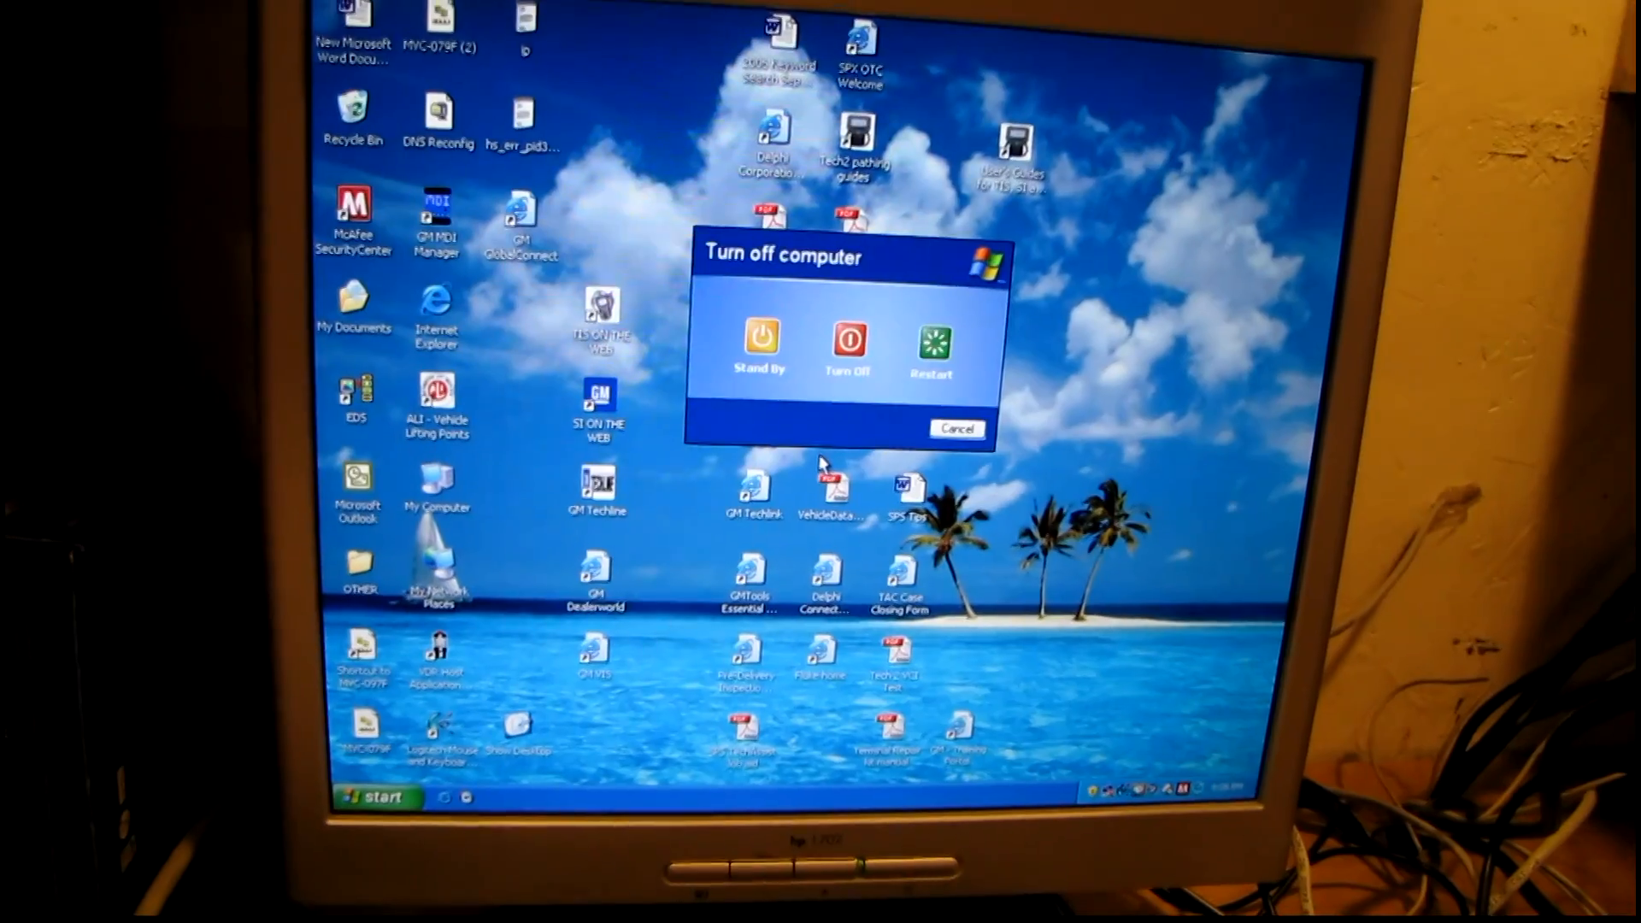
pyautogui.click(957, 429)
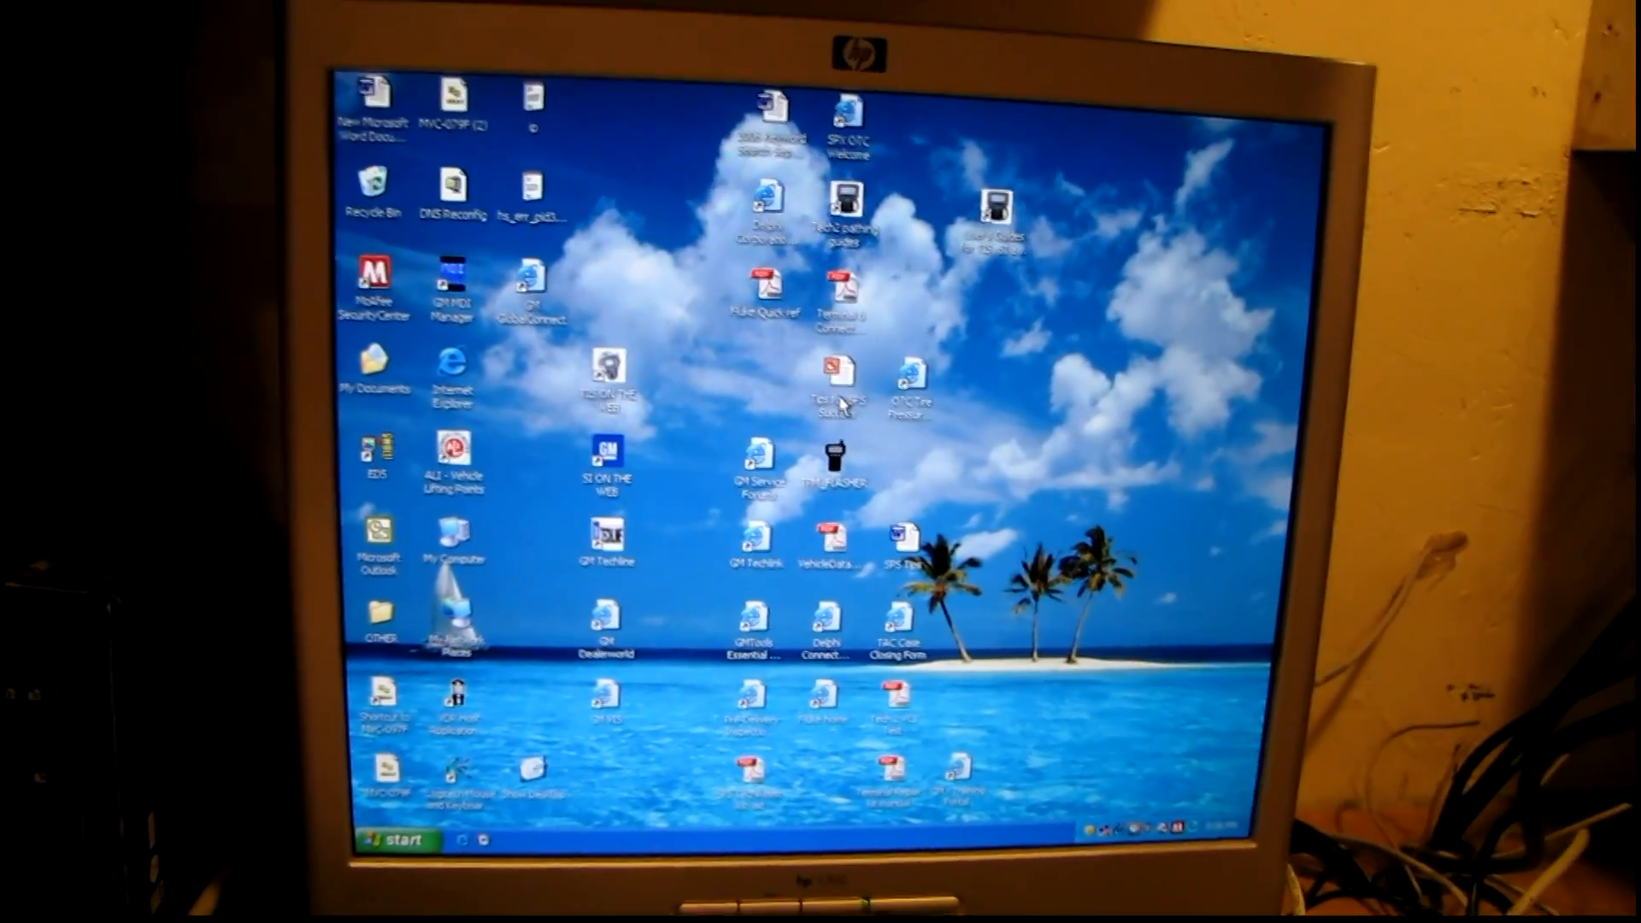